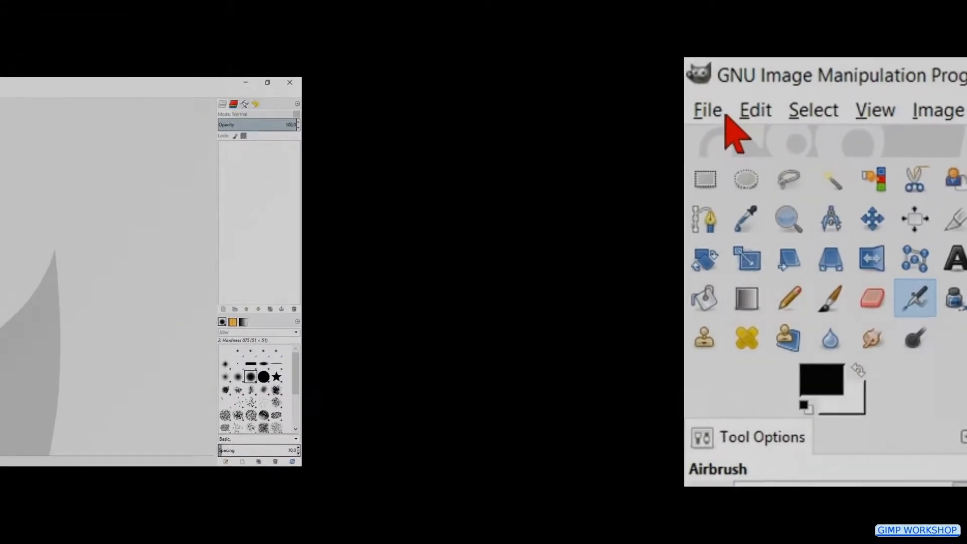
Step: Load woman kleurzweem.jpg from the color balance tutorial folder via File > Open
click(707, 110)
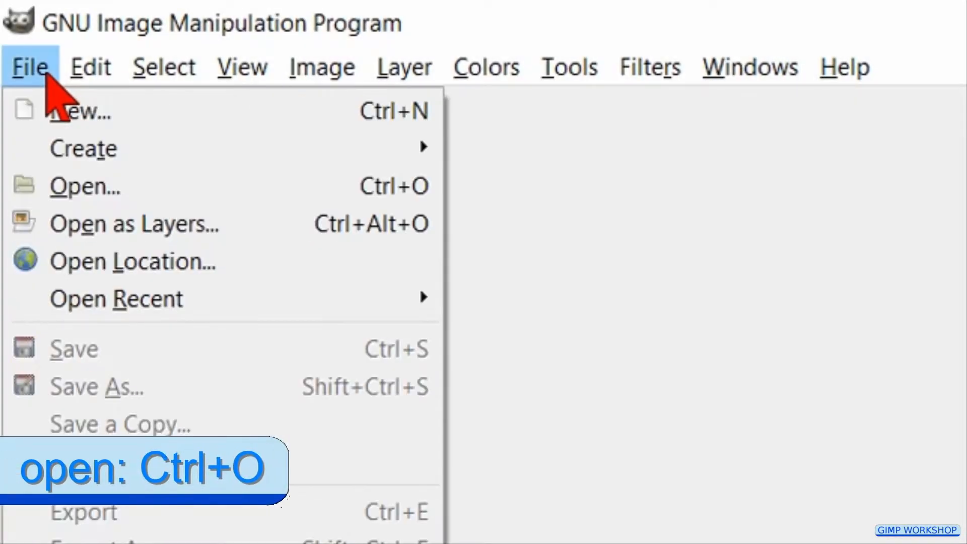
click(85, 186)
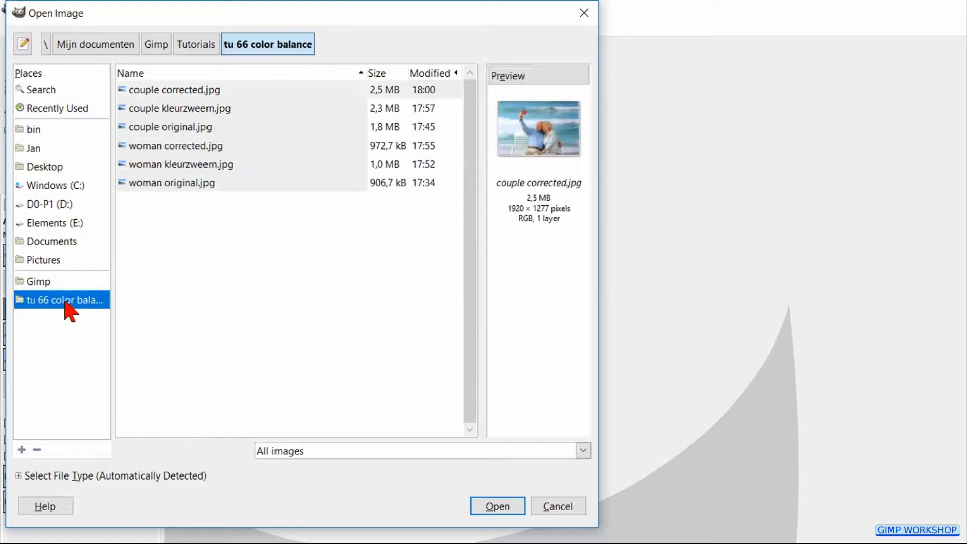
click(181, 164)
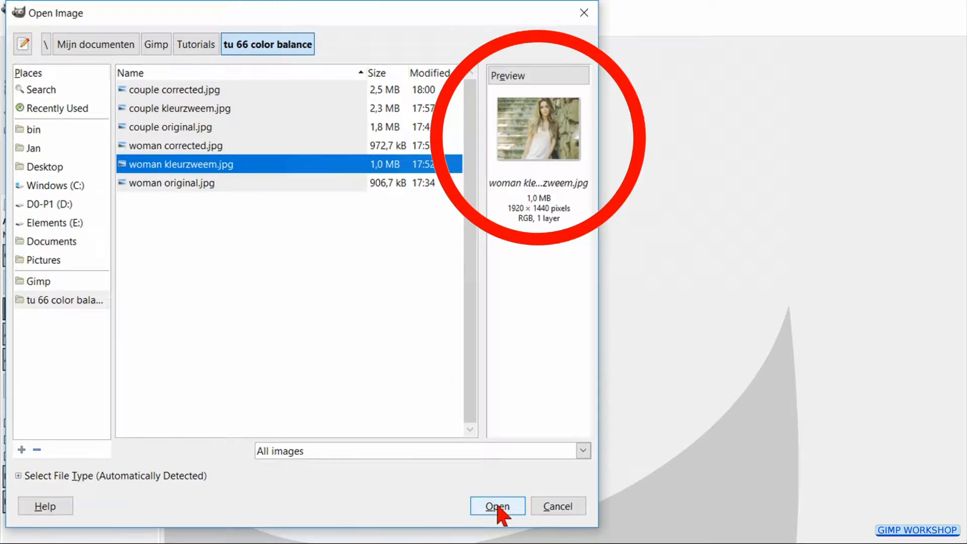
click(497, 505)
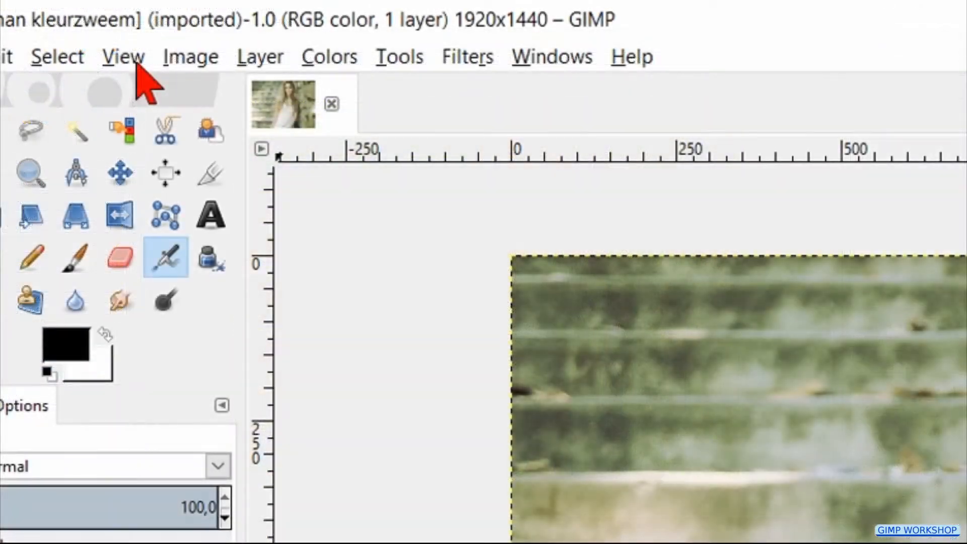
Step: Show the entire photo at once using View > Fit Image in Window
click(123, 57)
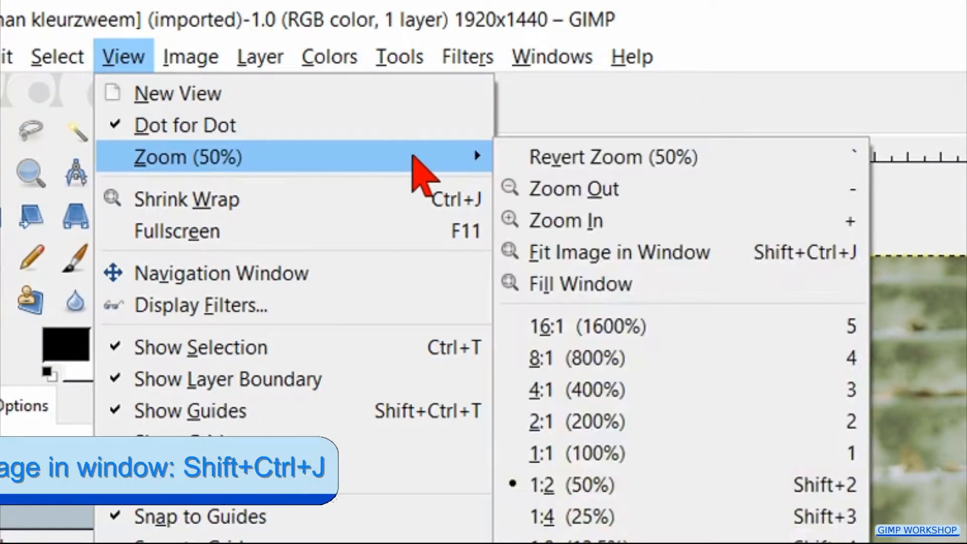
mouse_move(616, 252)
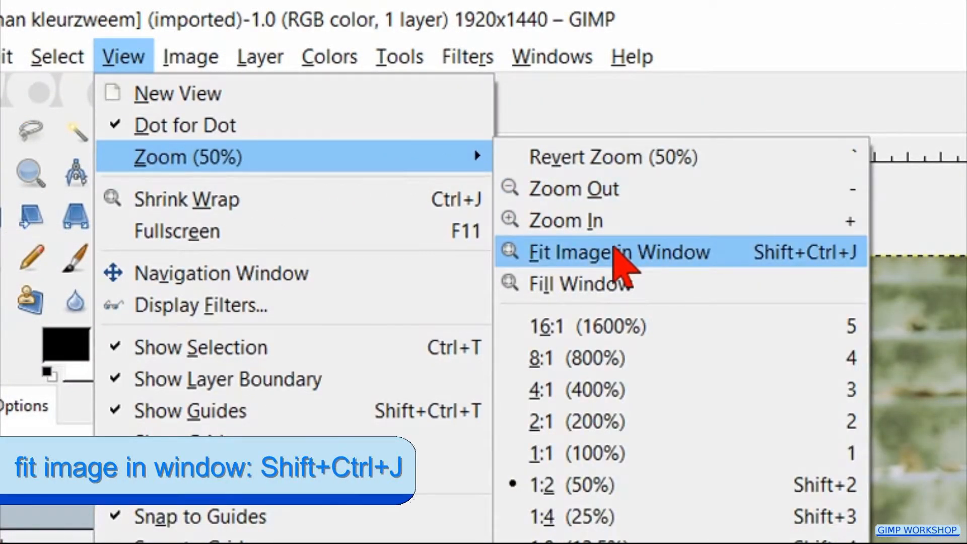
click(616, 252)
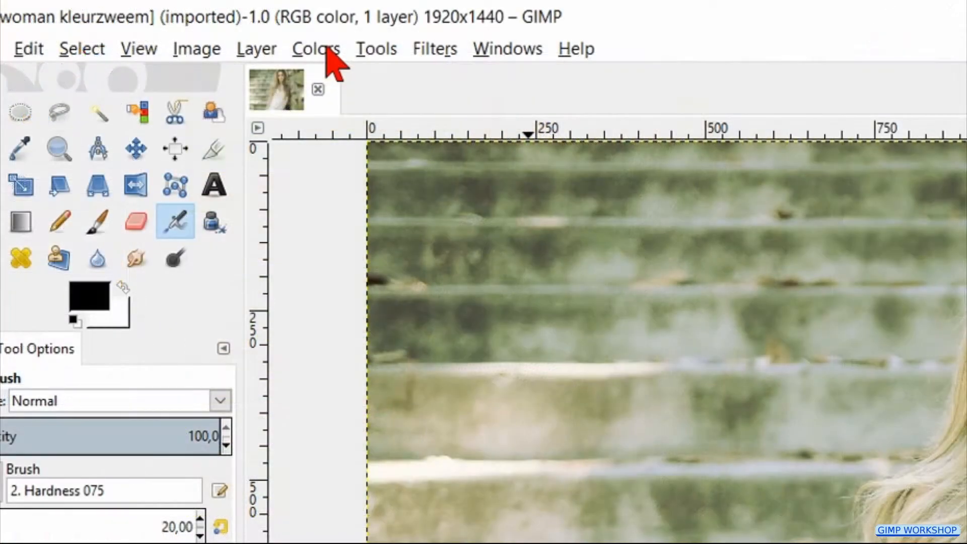
click(315, 48)
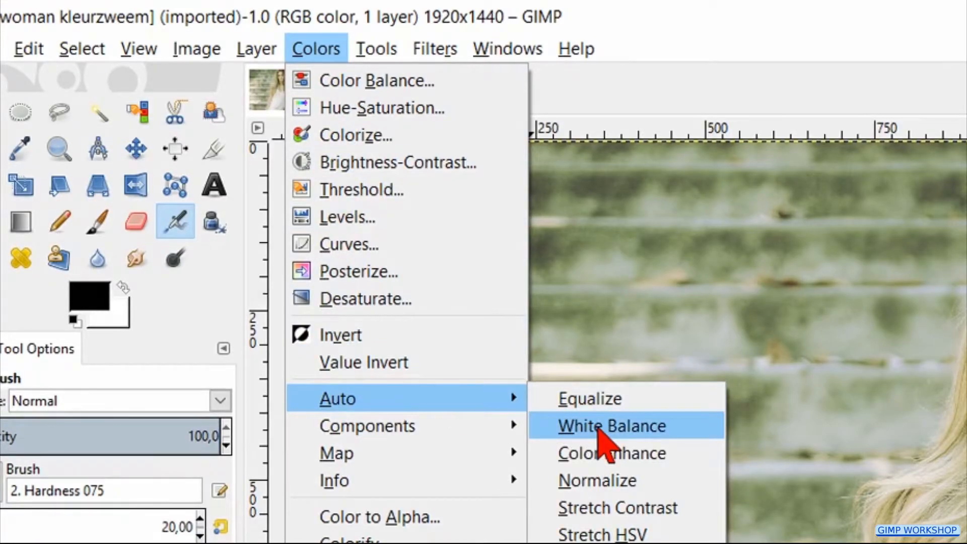
click(608, 425)
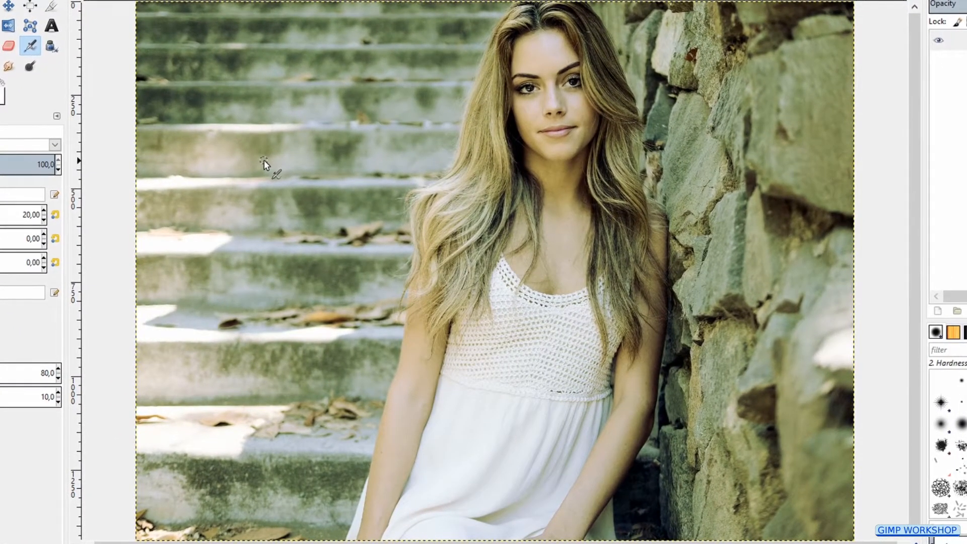
click(97, 70)
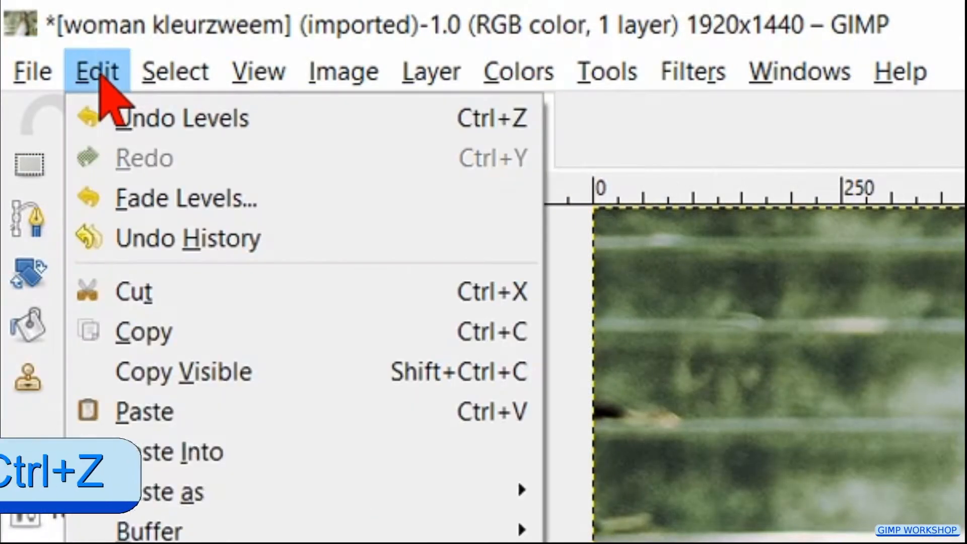
mouse_move(186, 118)
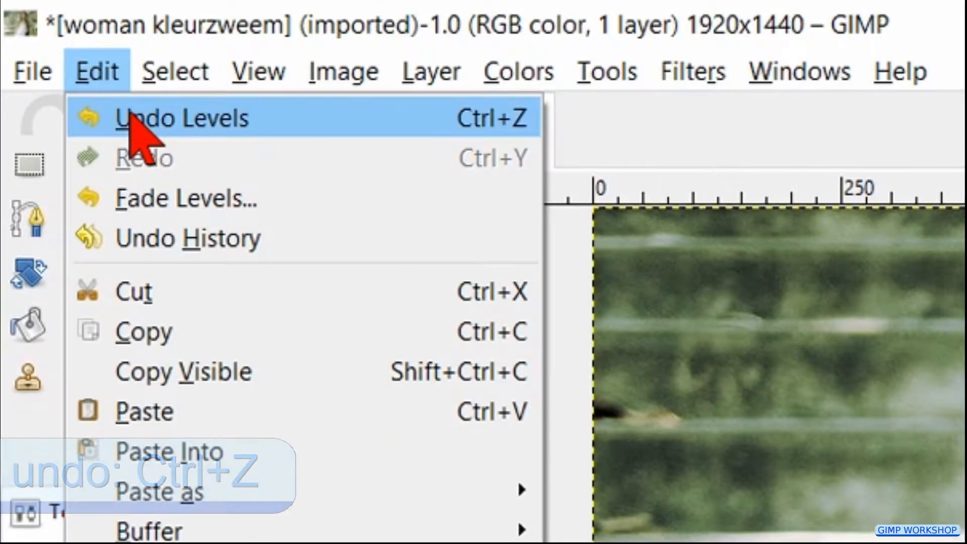
click(181, 118)
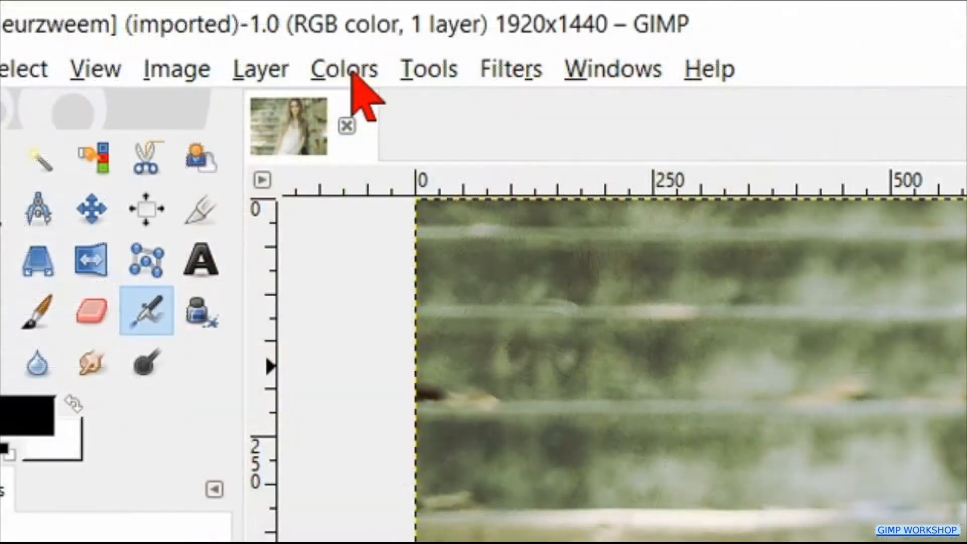
Step: In Colors > Color Balance, check Highlights and Shadows, settle on Midtones and lower green to -14
click(344, 68)
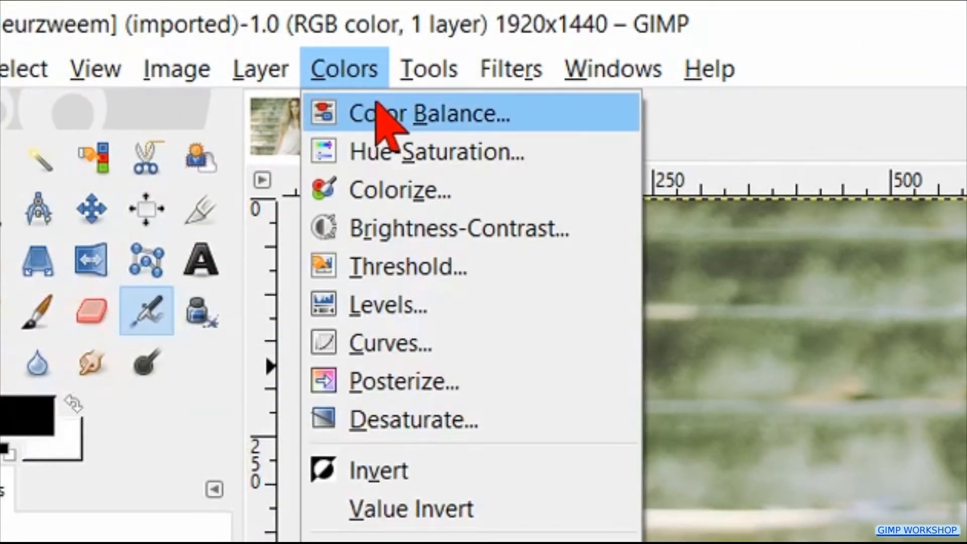
click(433, 113)
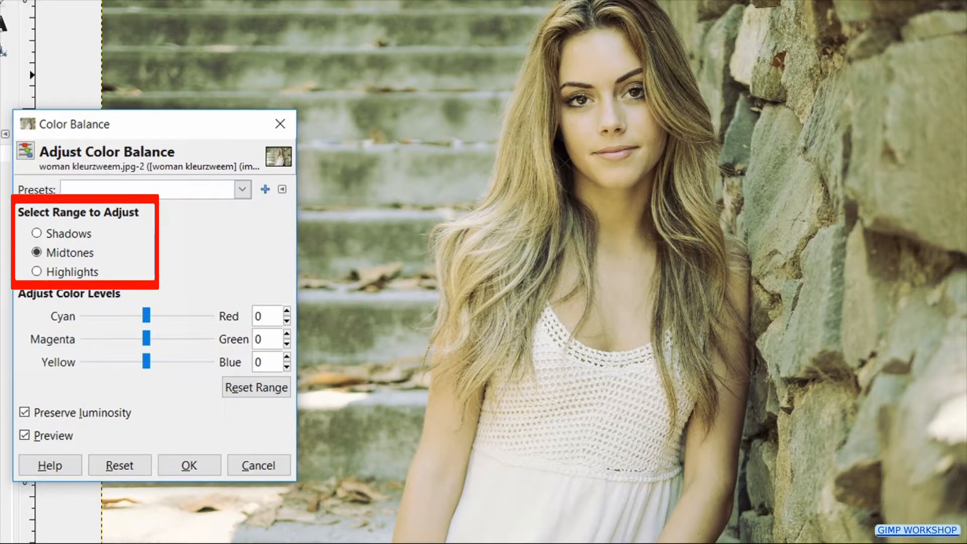
mouse_move(111, 222)
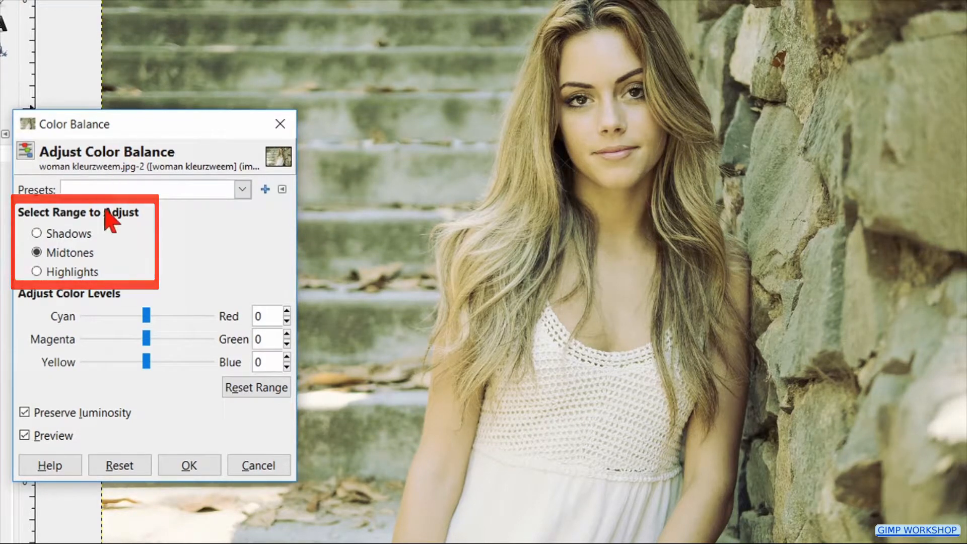
click(38, 272)
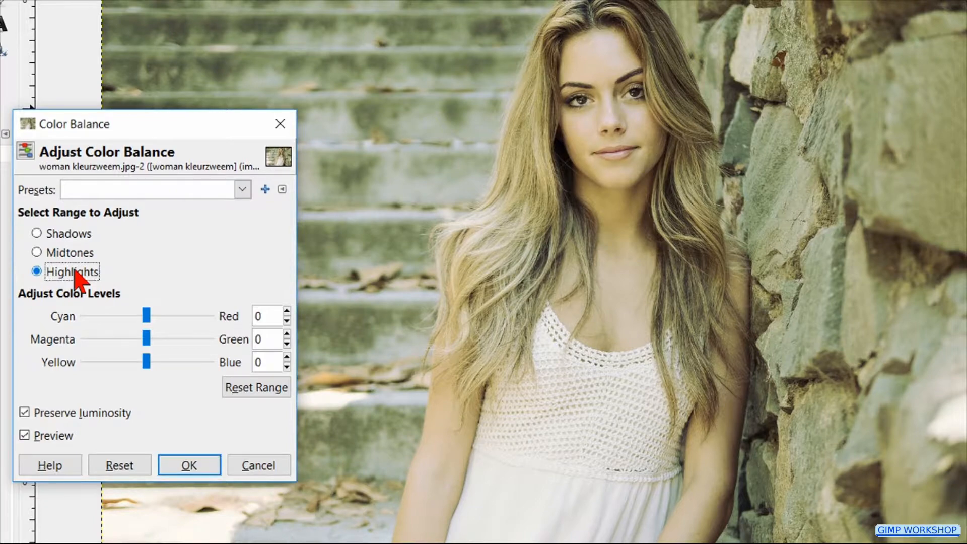
click(36, 232)
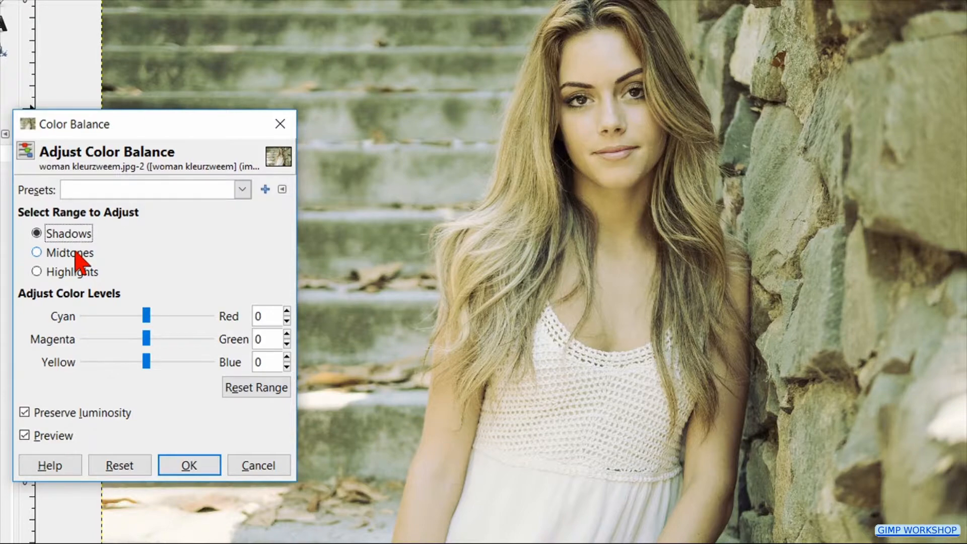
click(37, 253)
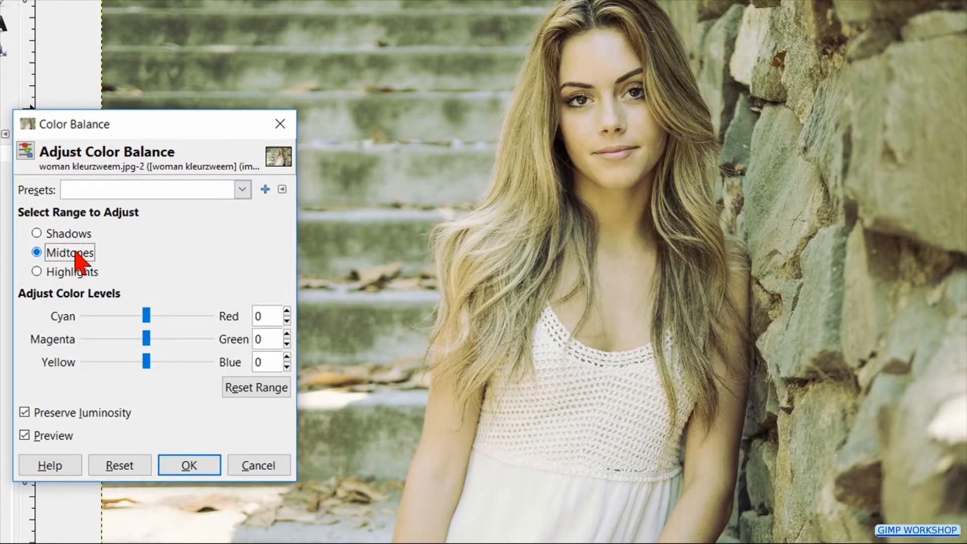
drag(147, 340, 133, 339)
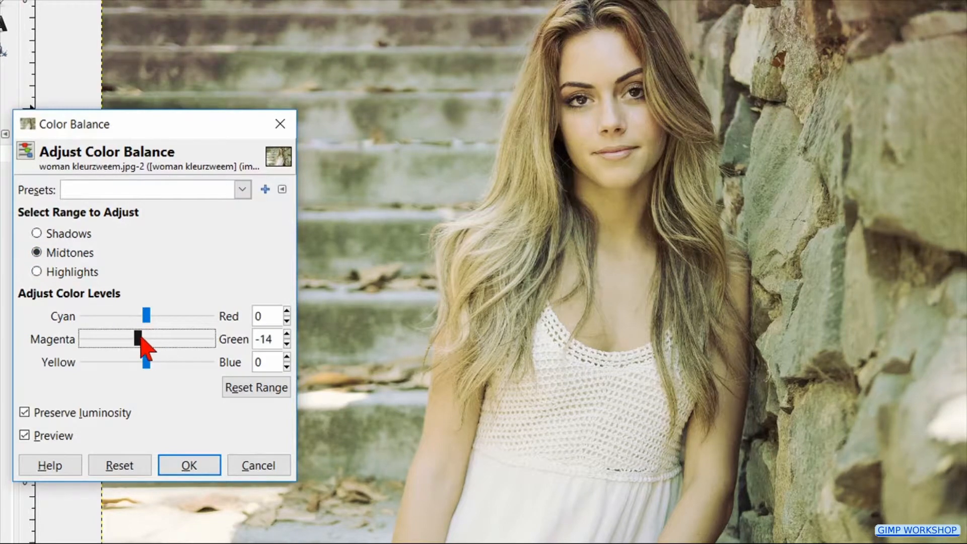
Step: Try warming the midtones, reset the range, enter a Green value and fine-tune the sliders
drag(145, 362, 151, 362)
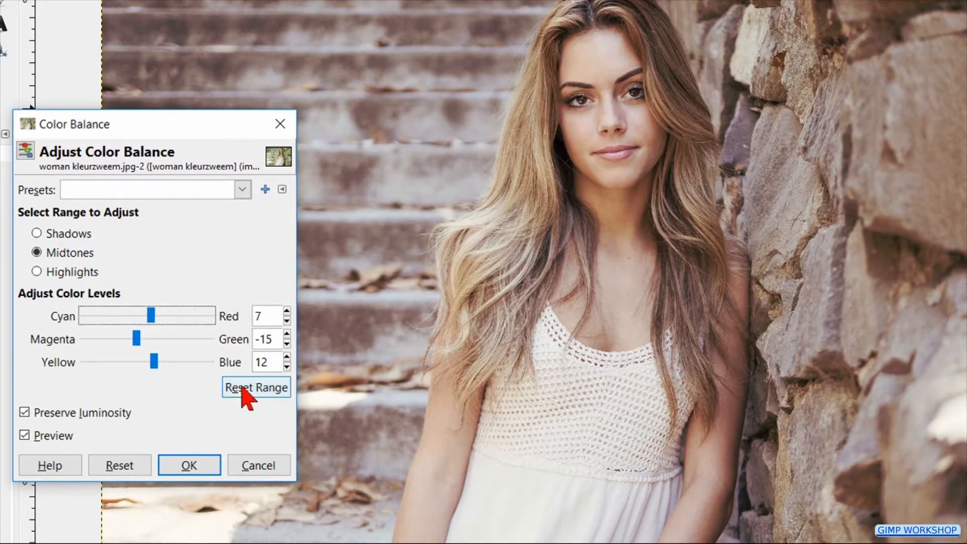
click(255, 387)
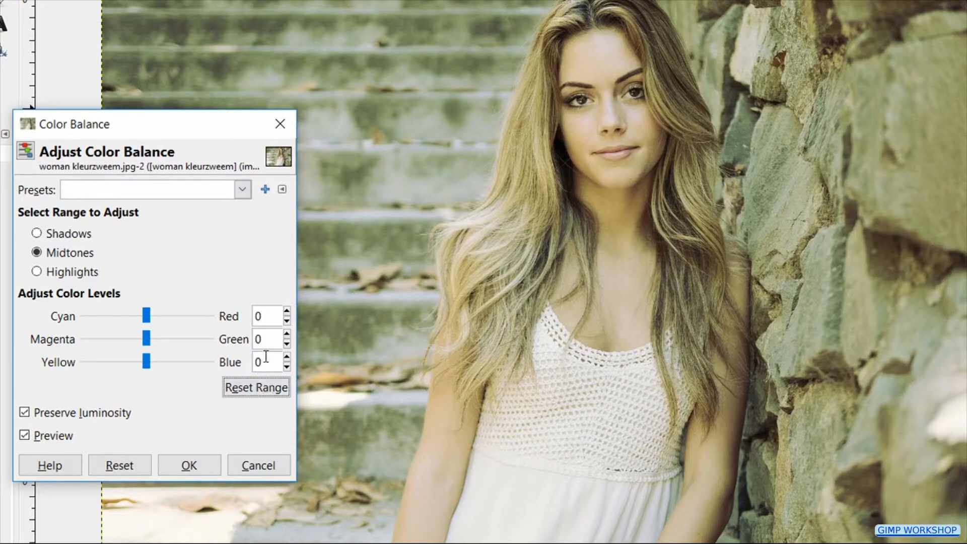
click(285, 342)
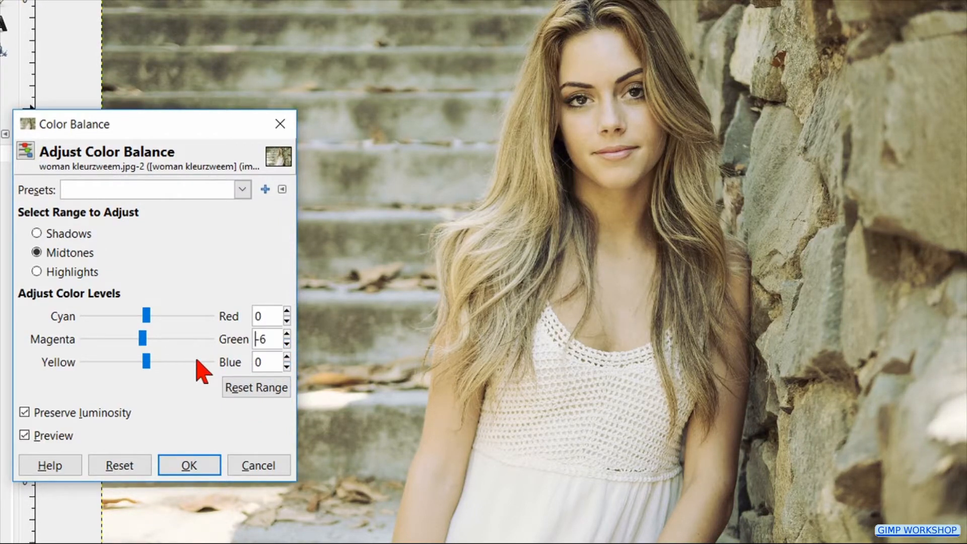
drag(147, 362, 154, 361)
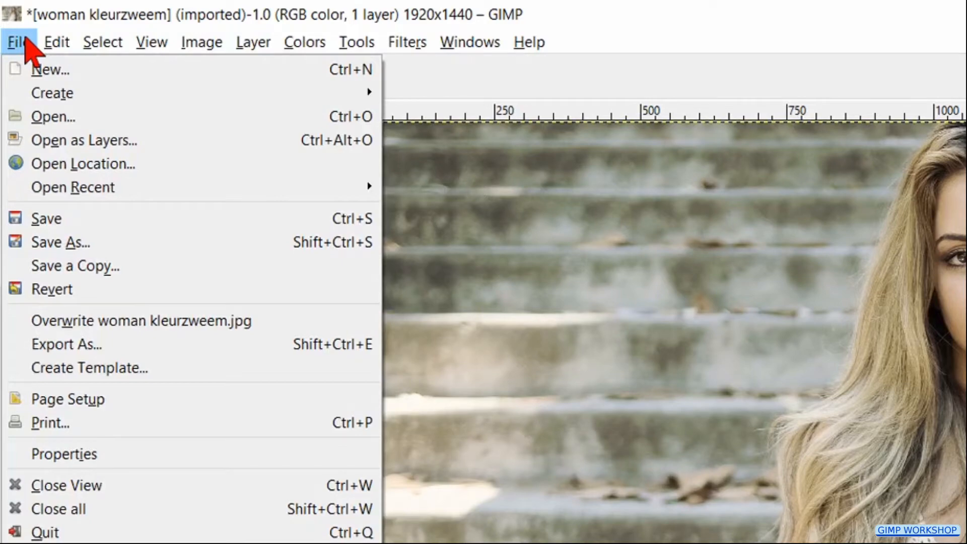
mouse_move(179, 345)
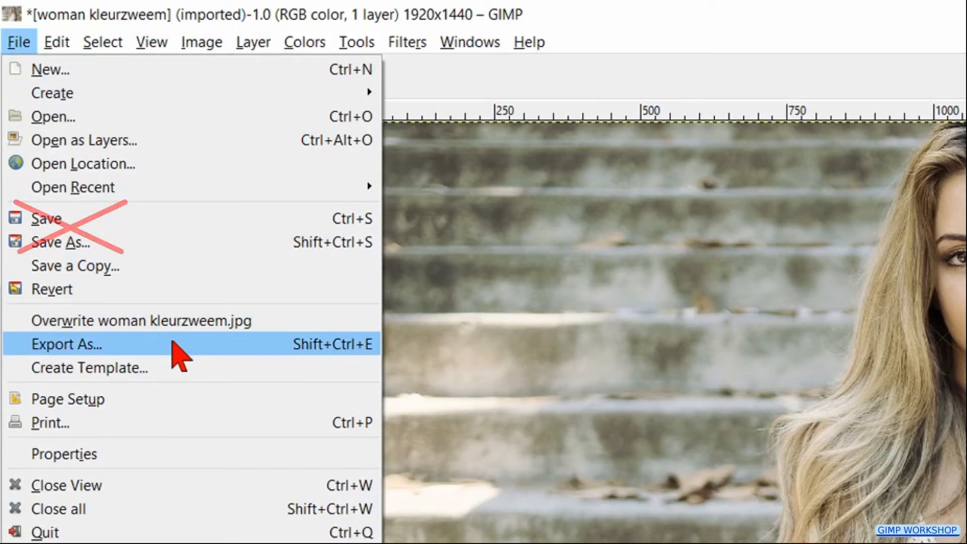